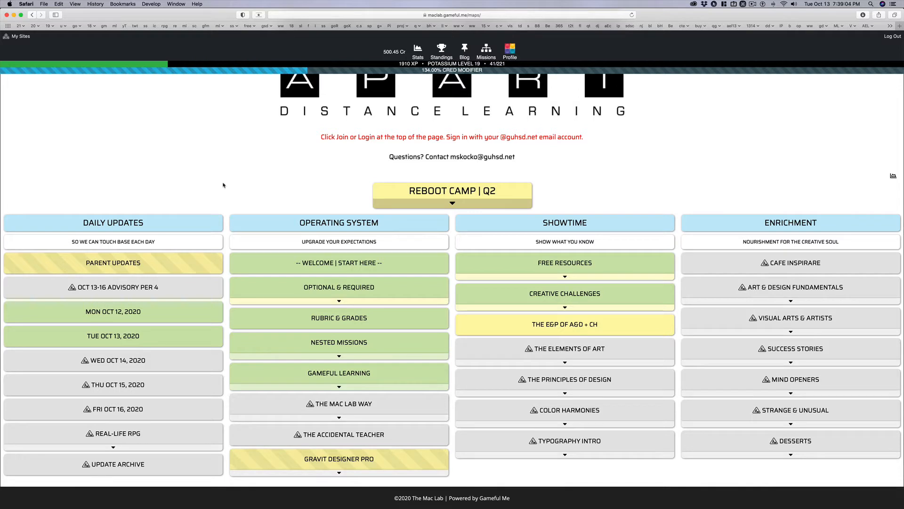
# Step: Expand the Nested Missions group to peek at its sub-mission, then collapse it again
pyautogui.click(224, 185)
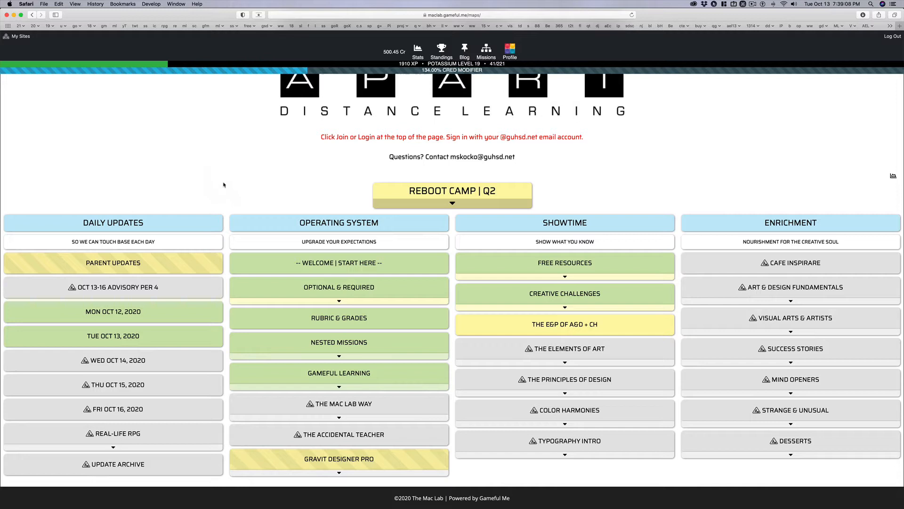
pyautogui.click(194, 329)
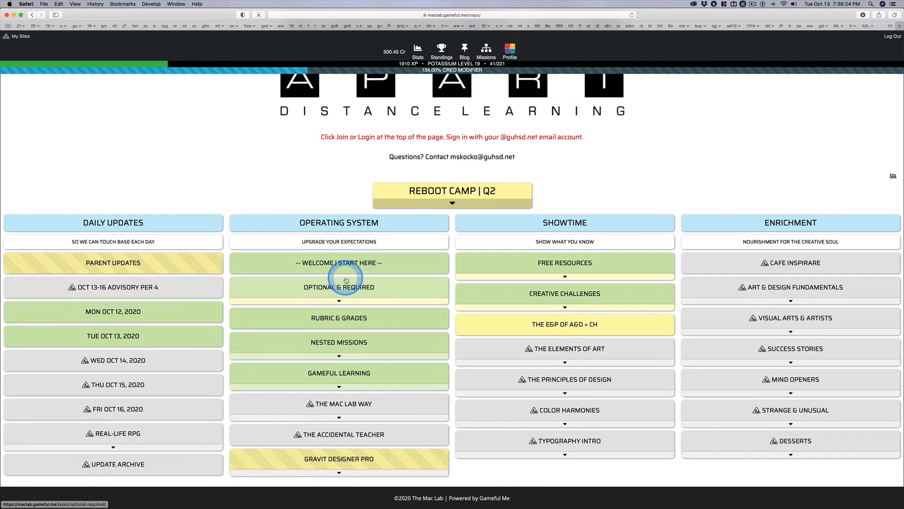
pyautogui.click(339, 355)
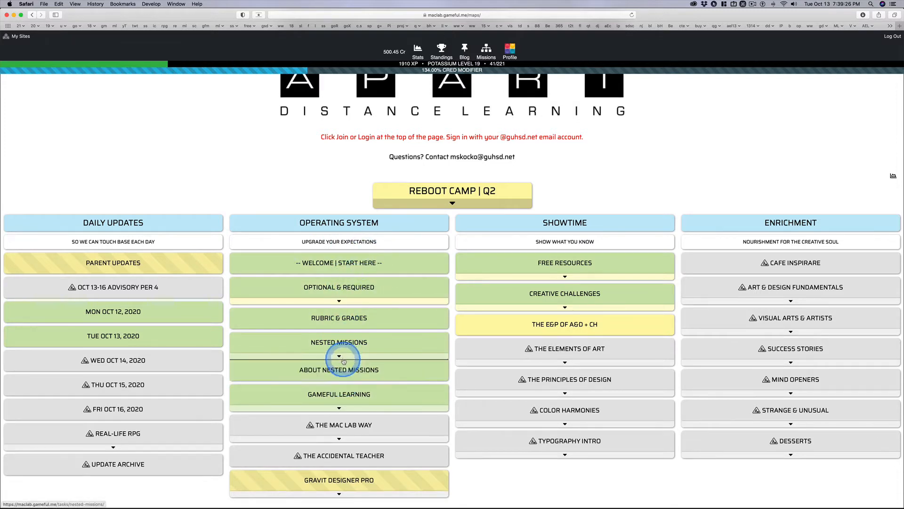
pyautogui.click(339, 355)
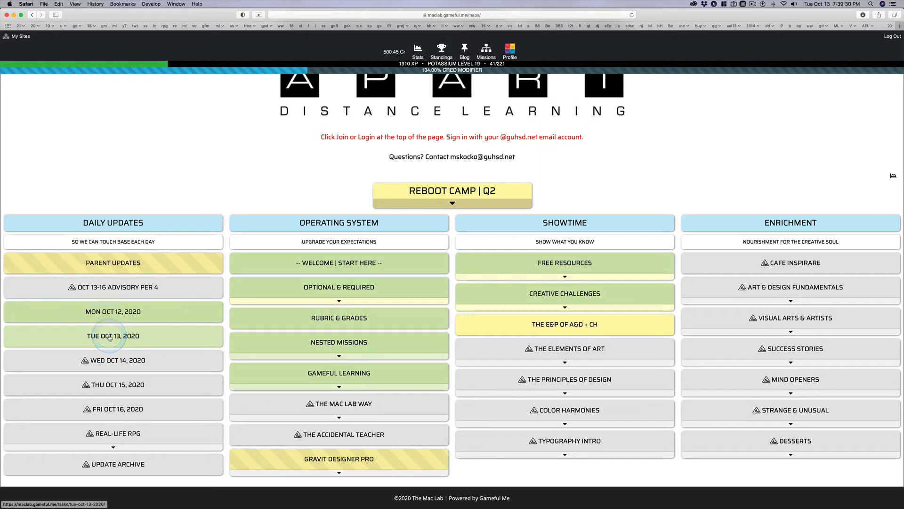
# Step: Expand Optional & Required so the Due Dates sub-mission shows on the map
pyautogui.click(130, 360)
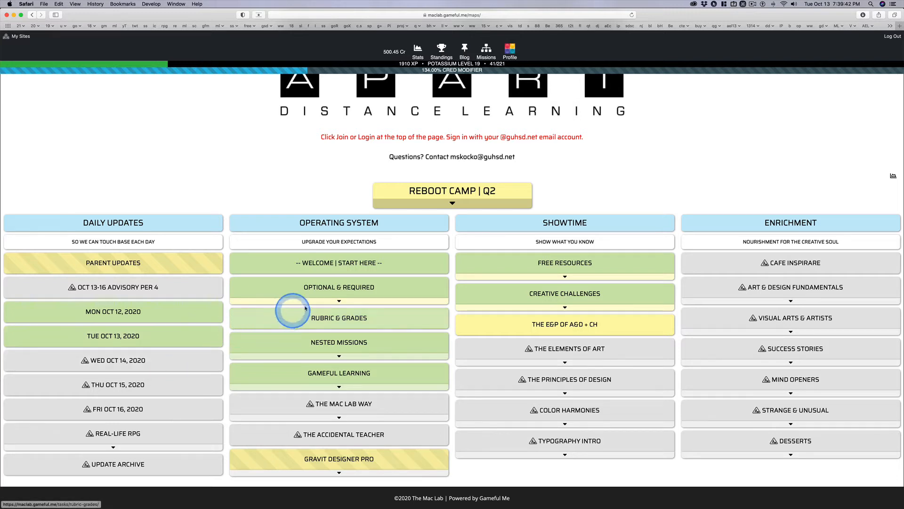
pyautogui.click(339, 300)
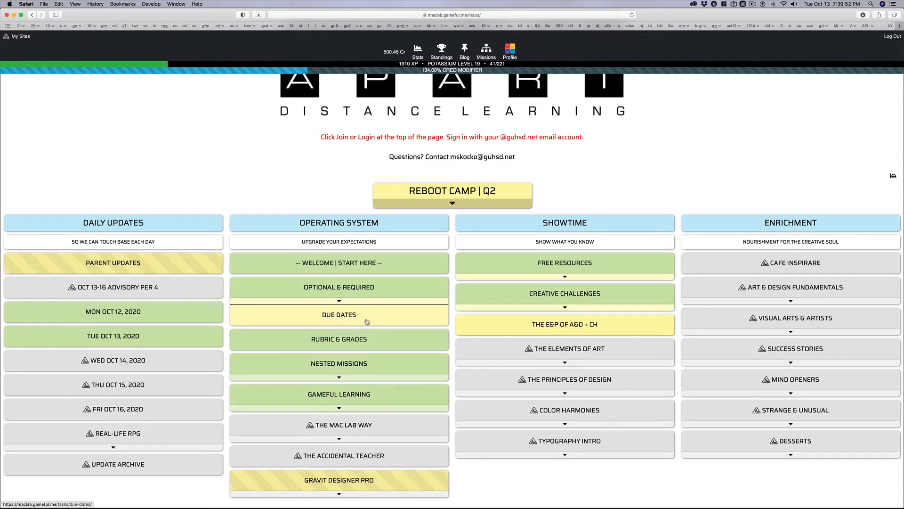
# Step: Expand Free Resources to show Public Domain and Adobe ID, then collapse it again
pyautogui.click(564, 277)
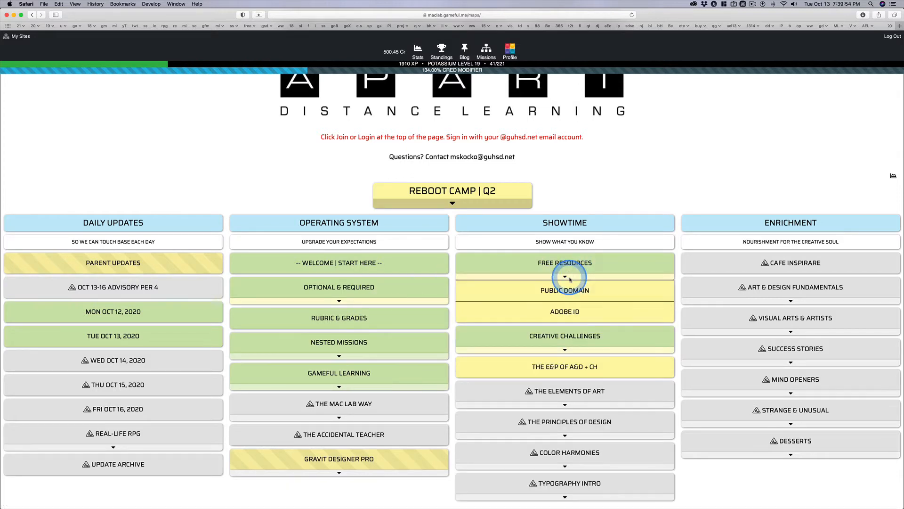
pyautogui.moveTo(593, 314)
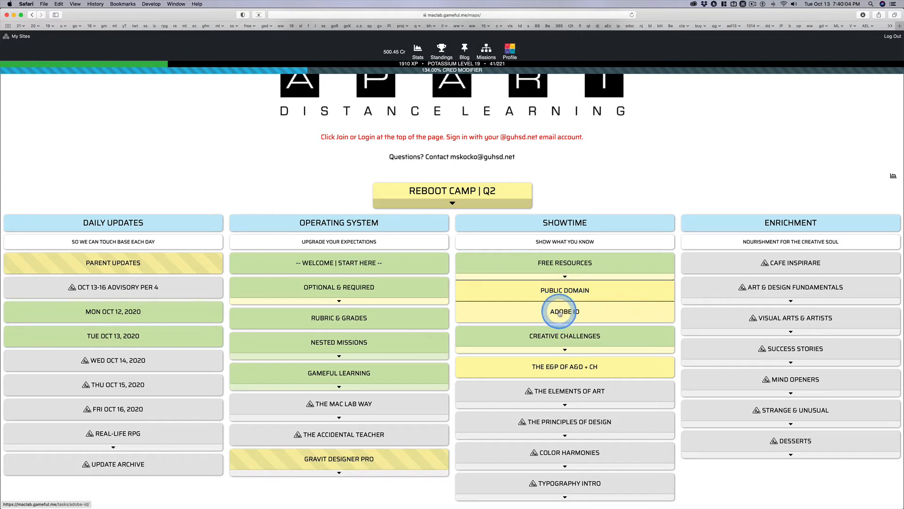
pyautogui.click(562, 312)
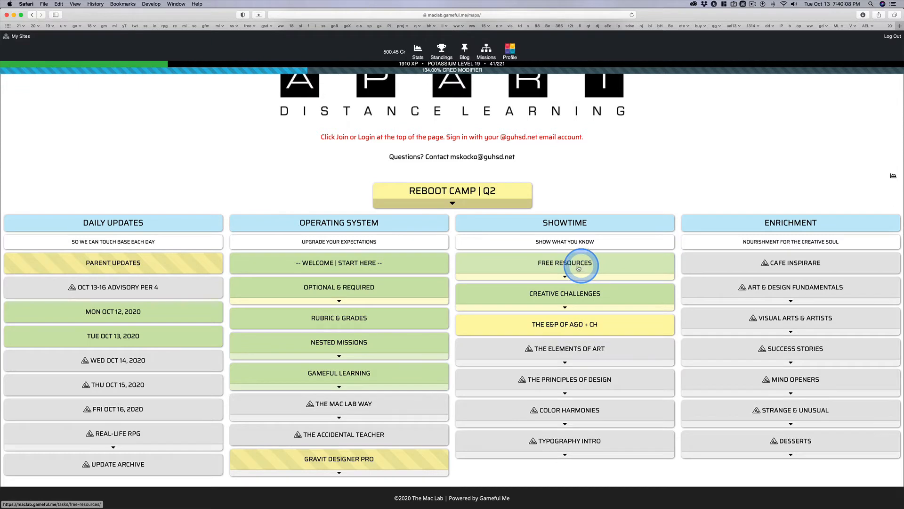
pyautogui.click(564, 264)
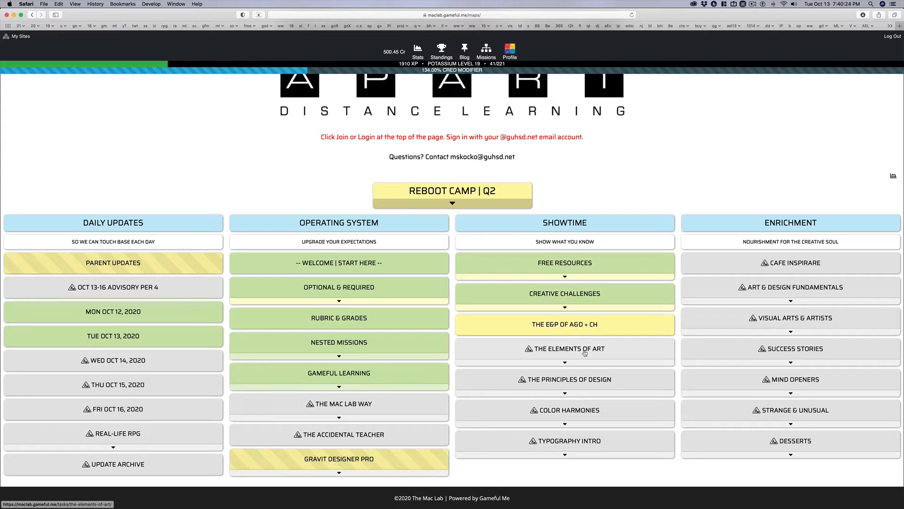
# Step: Expand Creative Challenges to show Personal Project, Custom T-Shirts, Personal Branding and Passion Project
pyautogui.click(577, 348)
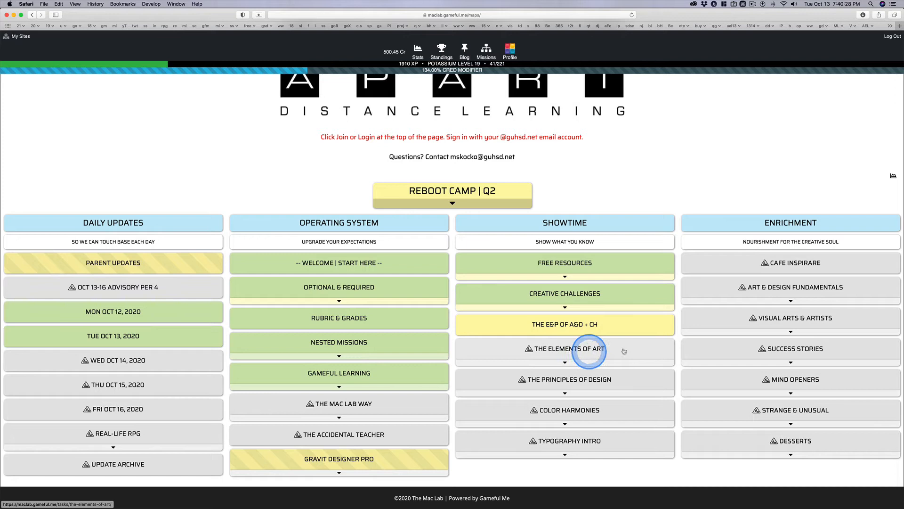
pyautogui.moveTo(637, 350)
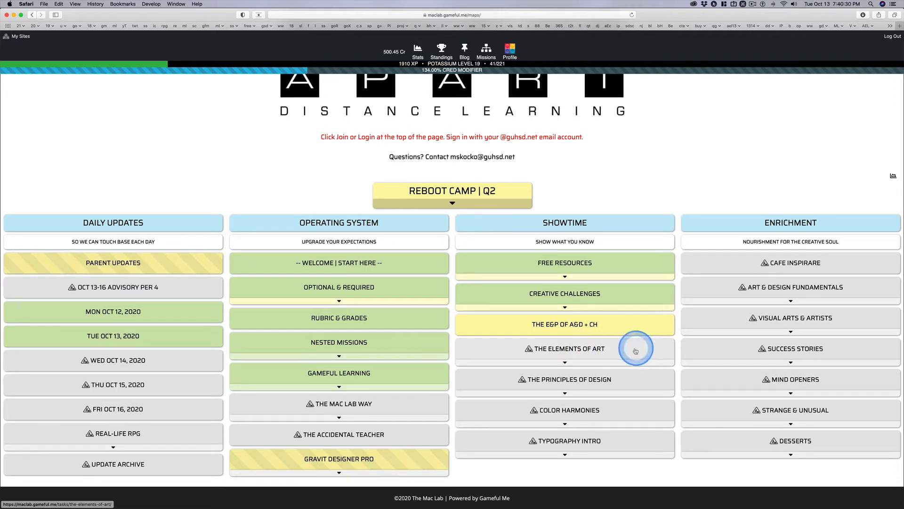
pyautogui.moveTo(601, 293)
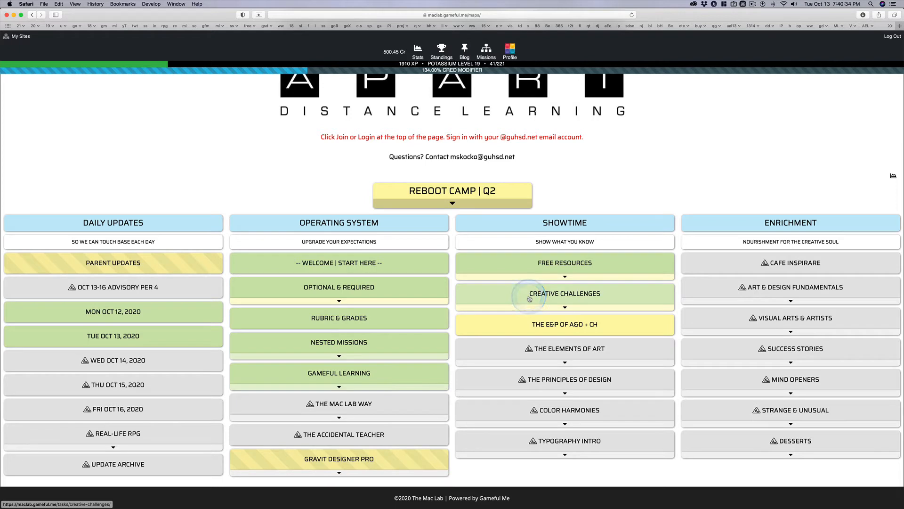
pyautogui.click(564, 307)
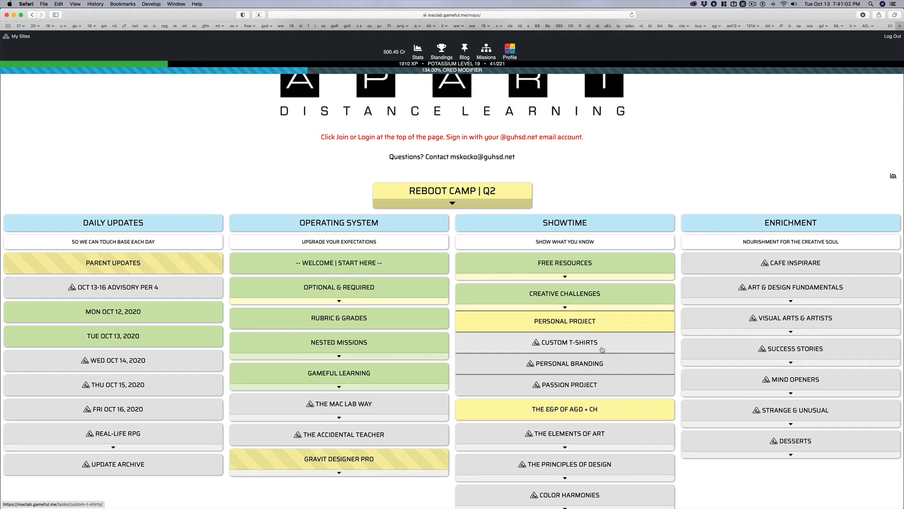
pyautogui.click(566, 347)
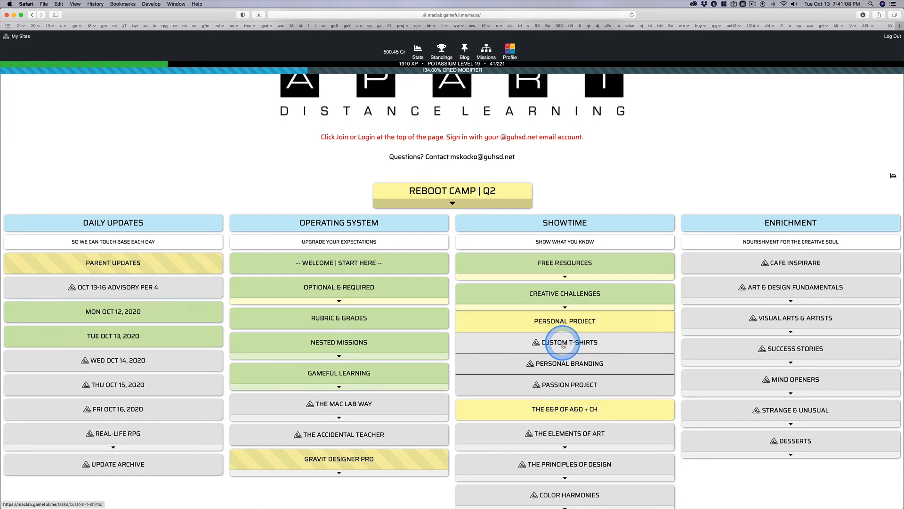
pyautogui.moveTo(582, 364)
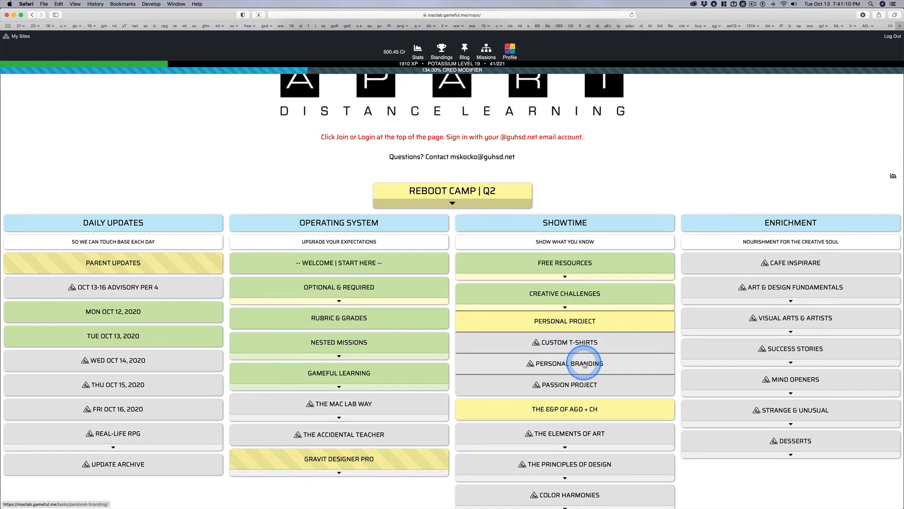
pyautogui.moveTo(616, 369)
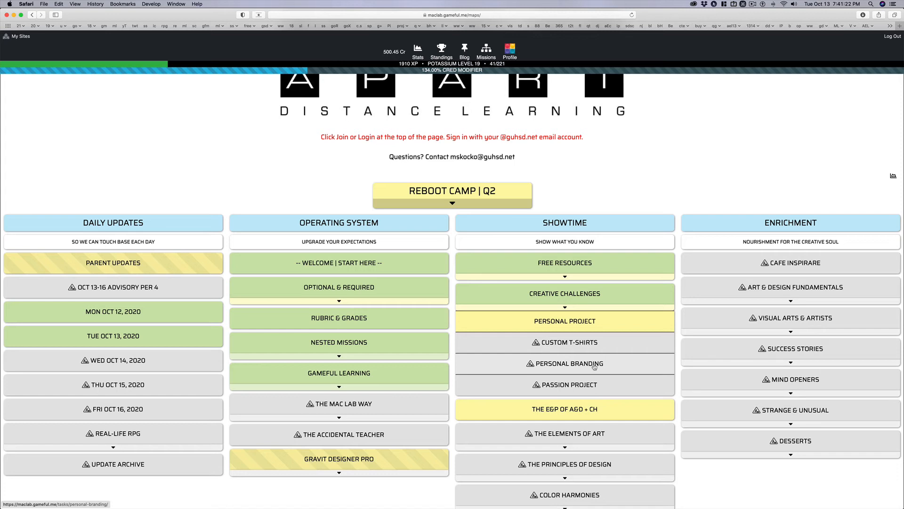
pyautogui.click(580, 366)
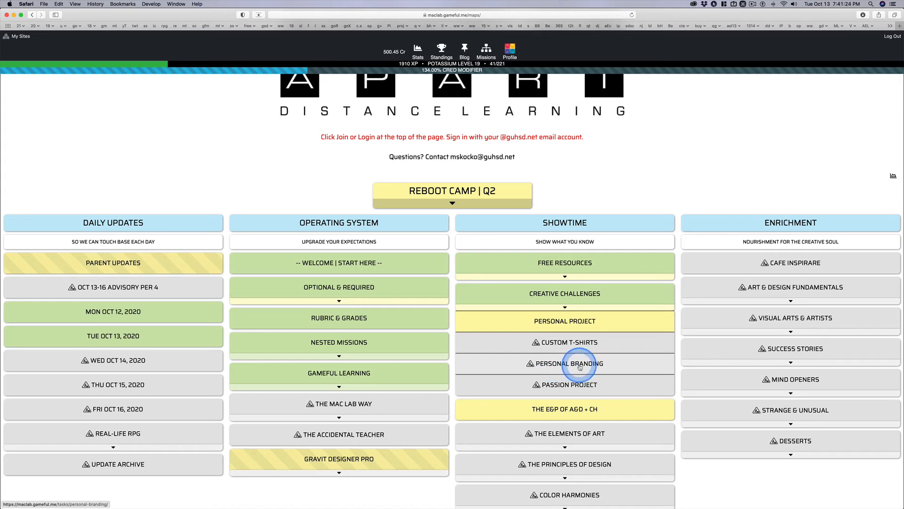
pyautogui.moveTo(582, 387)
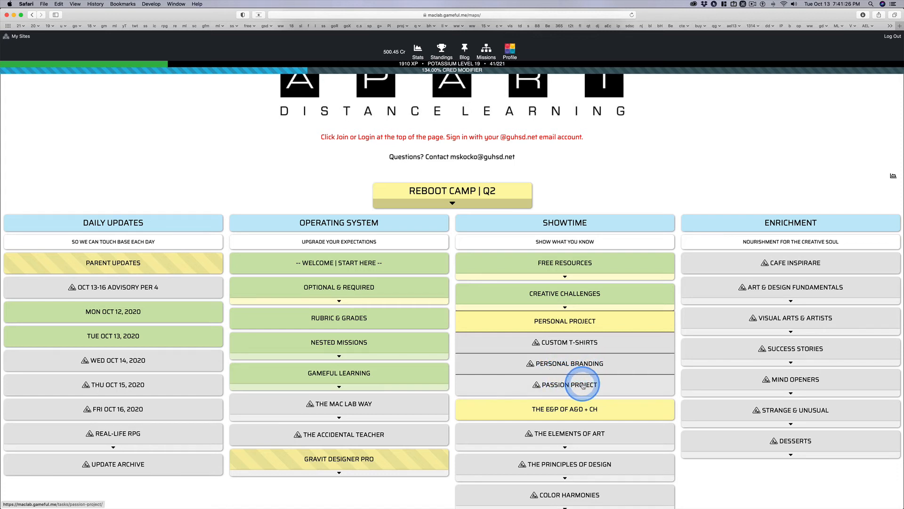